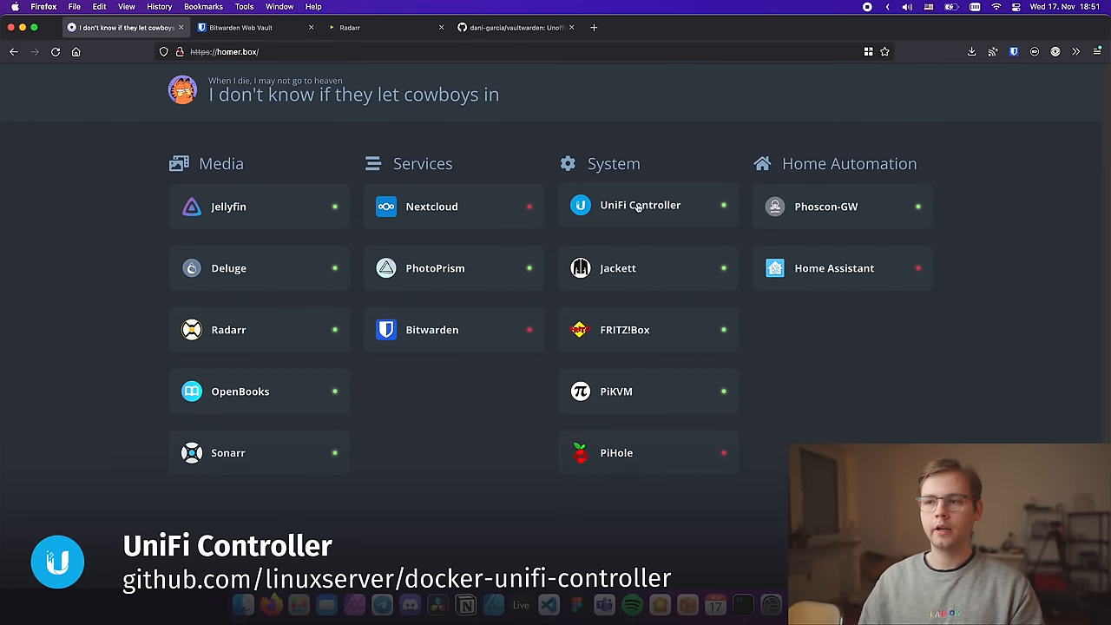
Launch the UniFi Controller tile under System, loading its login page in a new tab
left_click(640, 206)
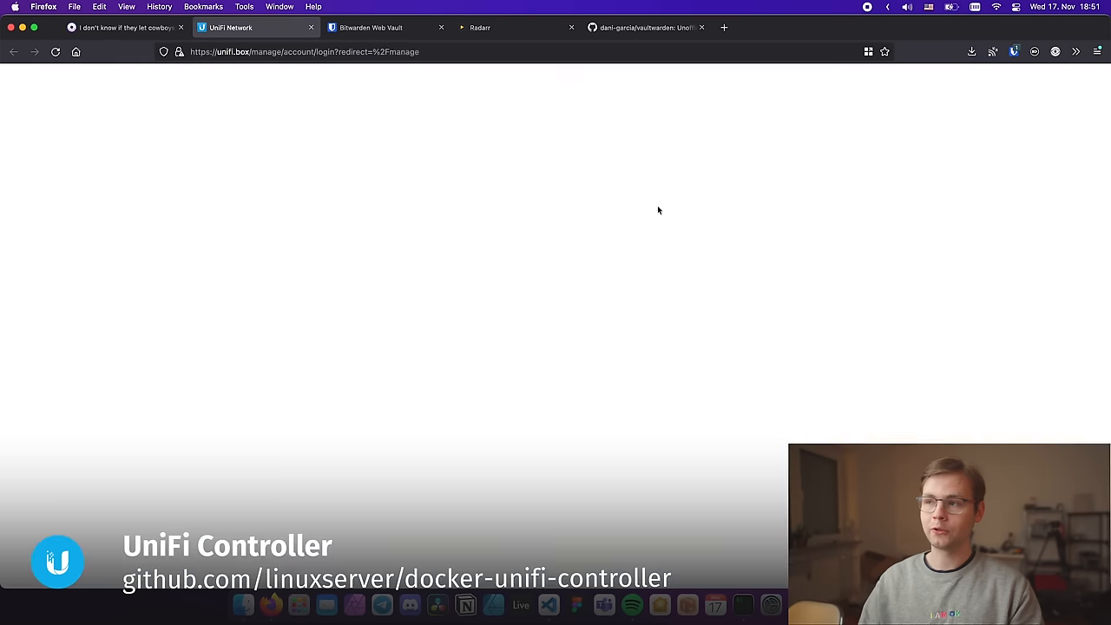